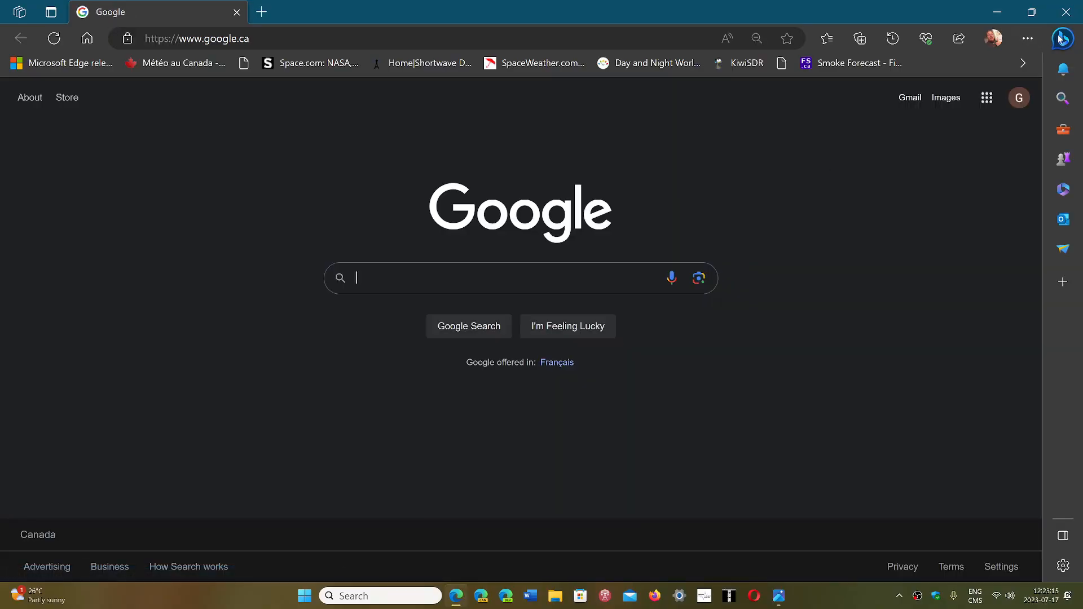
Show the Bing Chat pane beside the Google homepage with its conversation-style choices.
left_click(1063, 38)
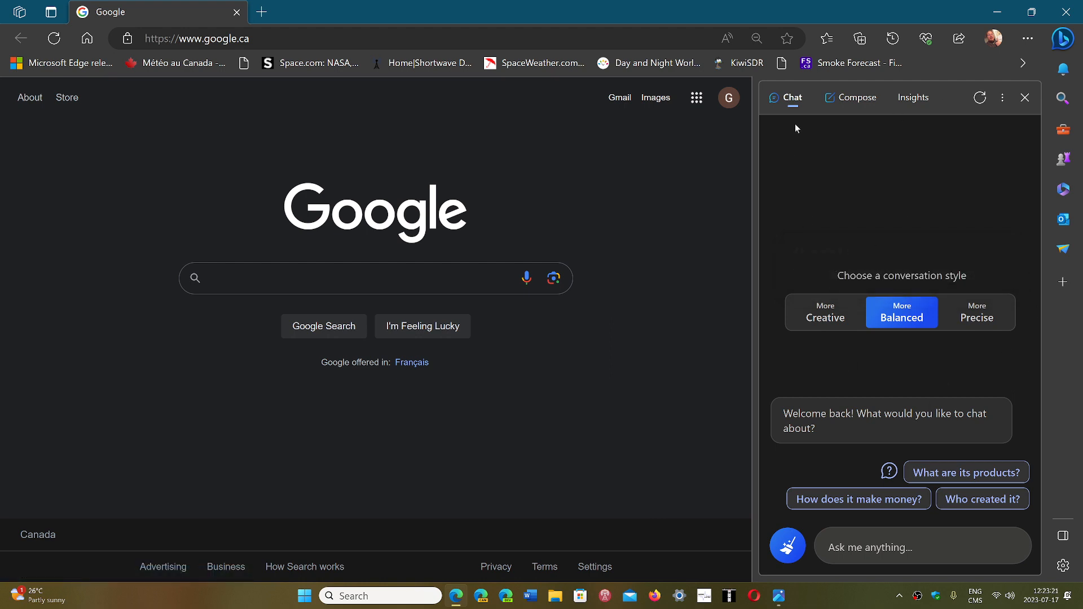
Switch the Bing sidebar to Compose, revealing the topic, tone, format and length form.
left_click(856, 97)
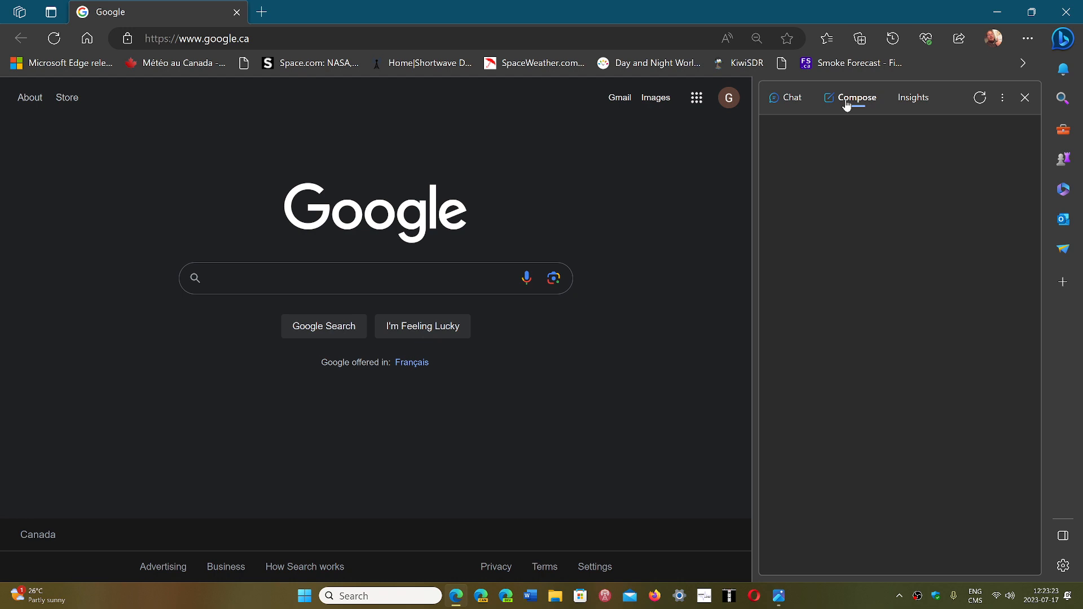
left_click(856, 98)
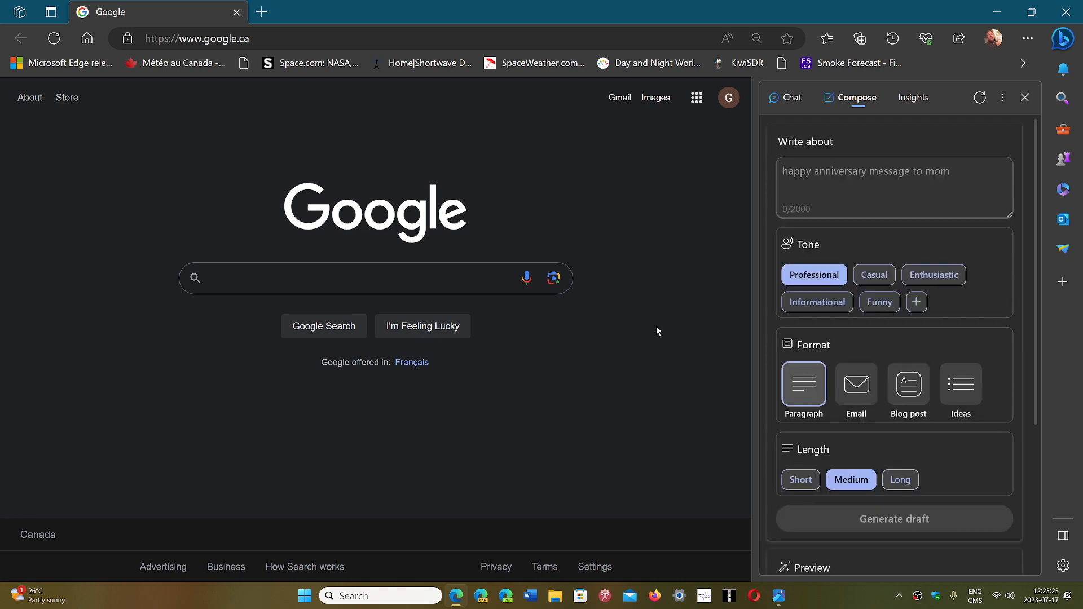
mouse_move(497, 566)
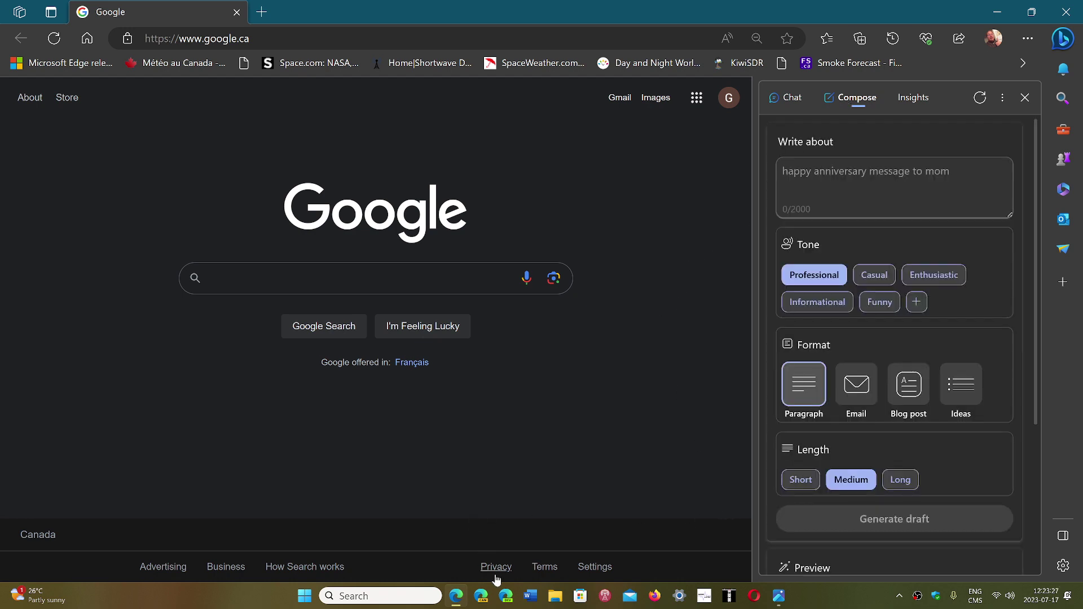
mouse_move(838, 602)
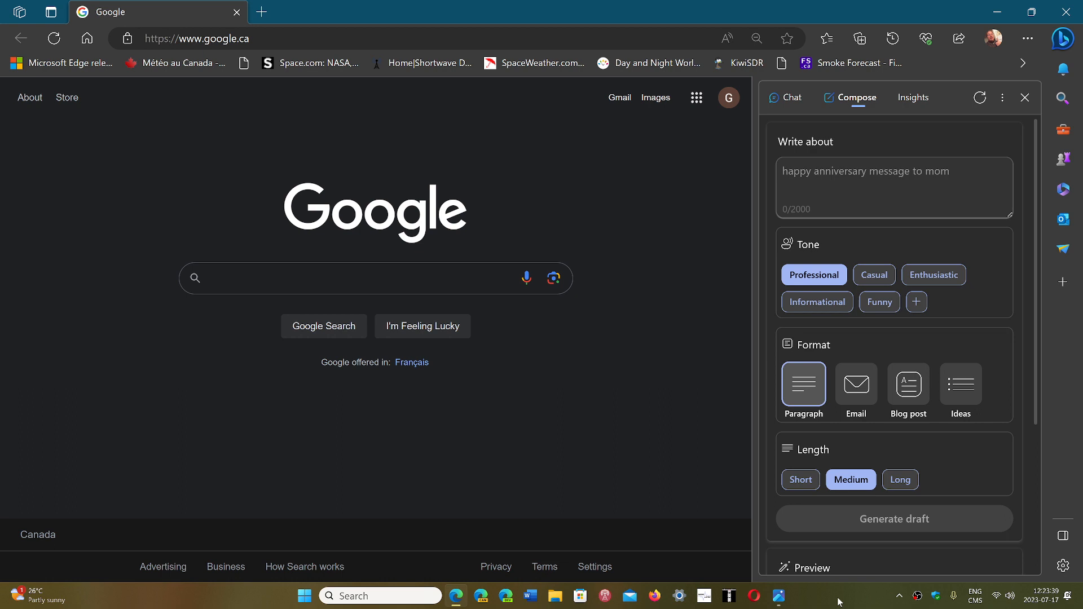
mouse_move(900, 480)
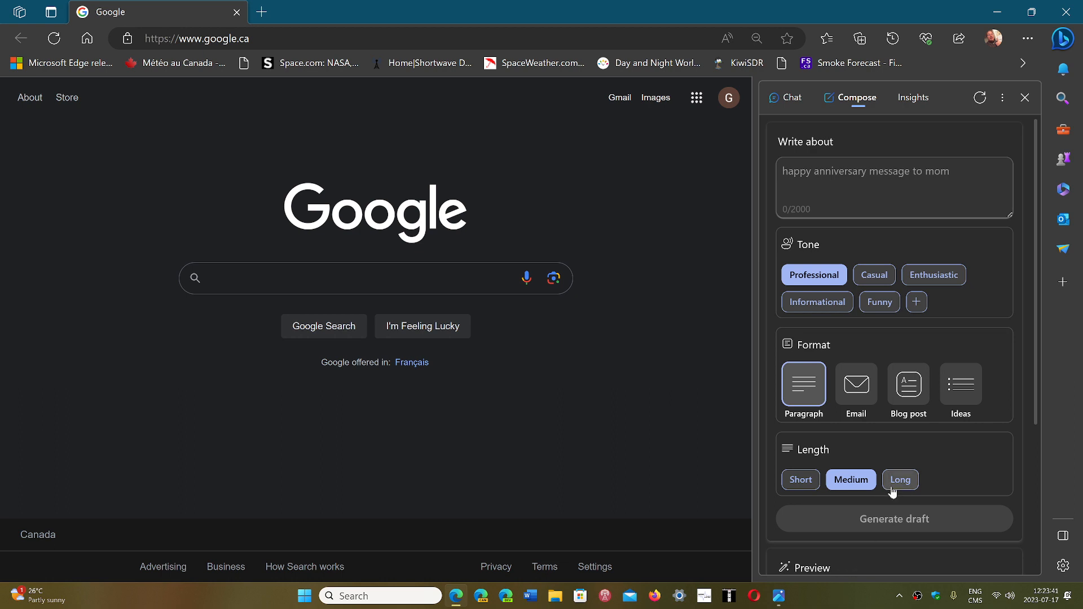
mouse_move(765, 595)
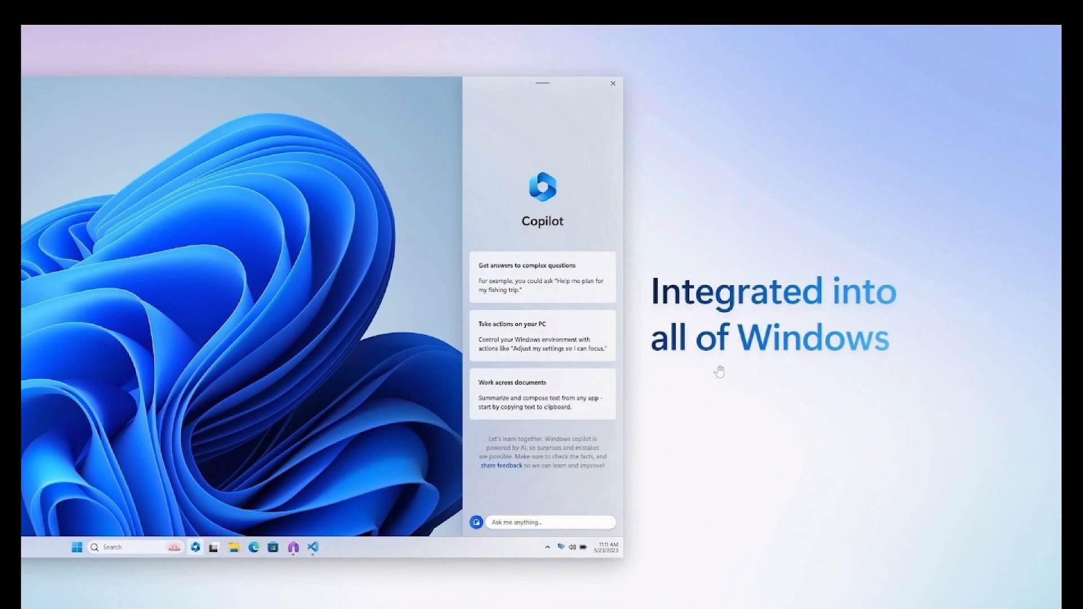
mouse_move(639, 435)
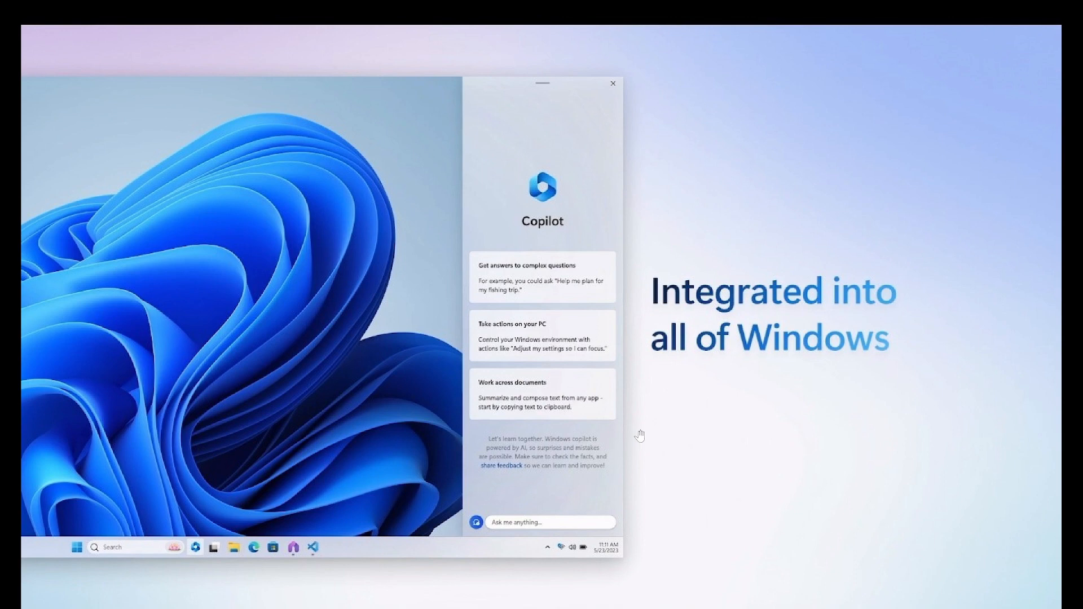
mouse_move(417, 239)
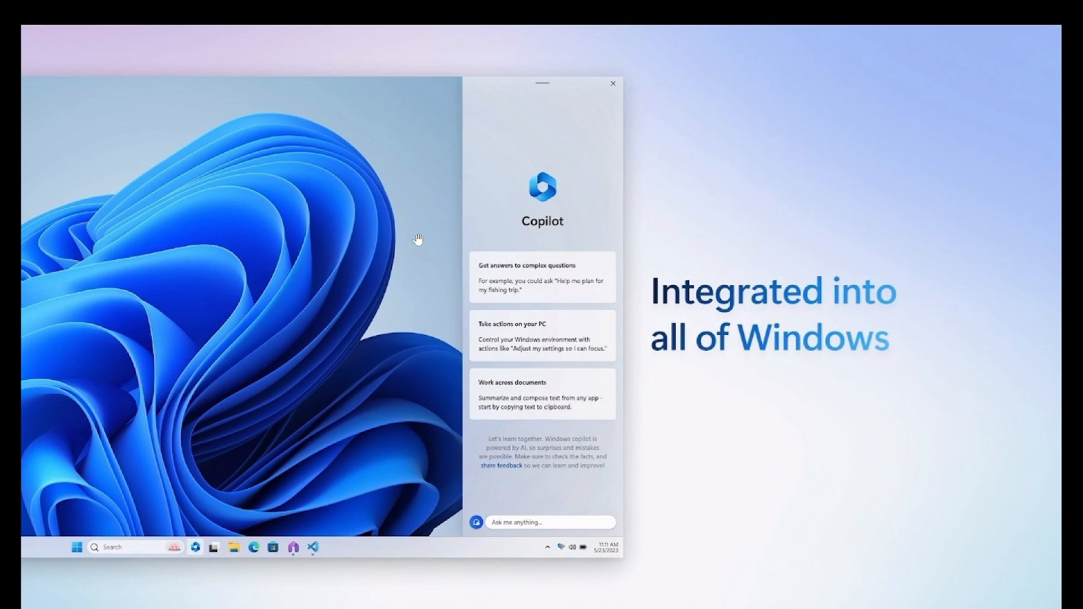
mouse_move(769, 395)
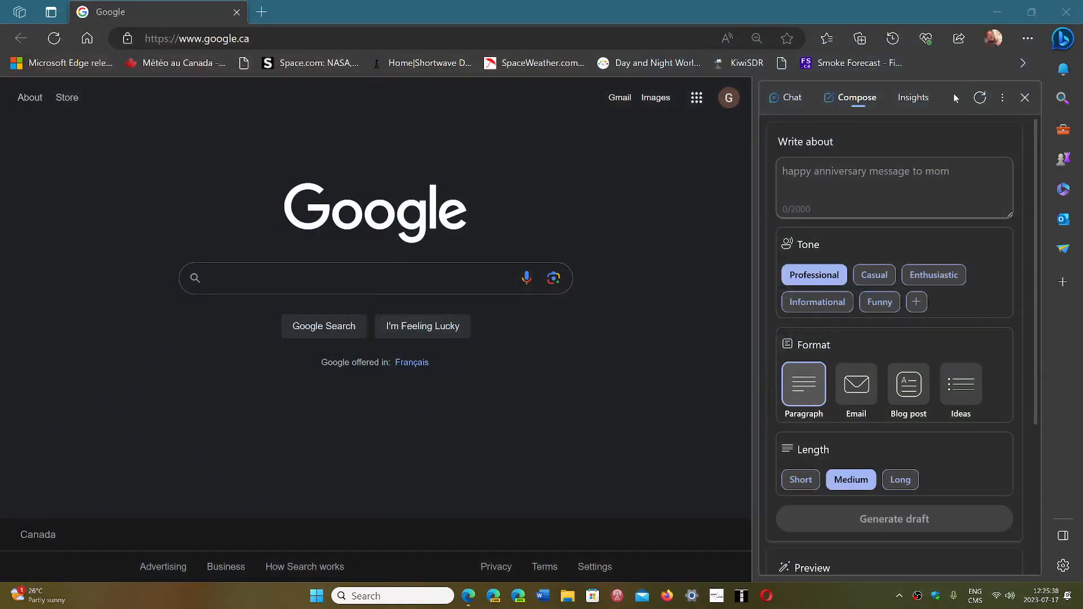
mouse_move(736, 272)
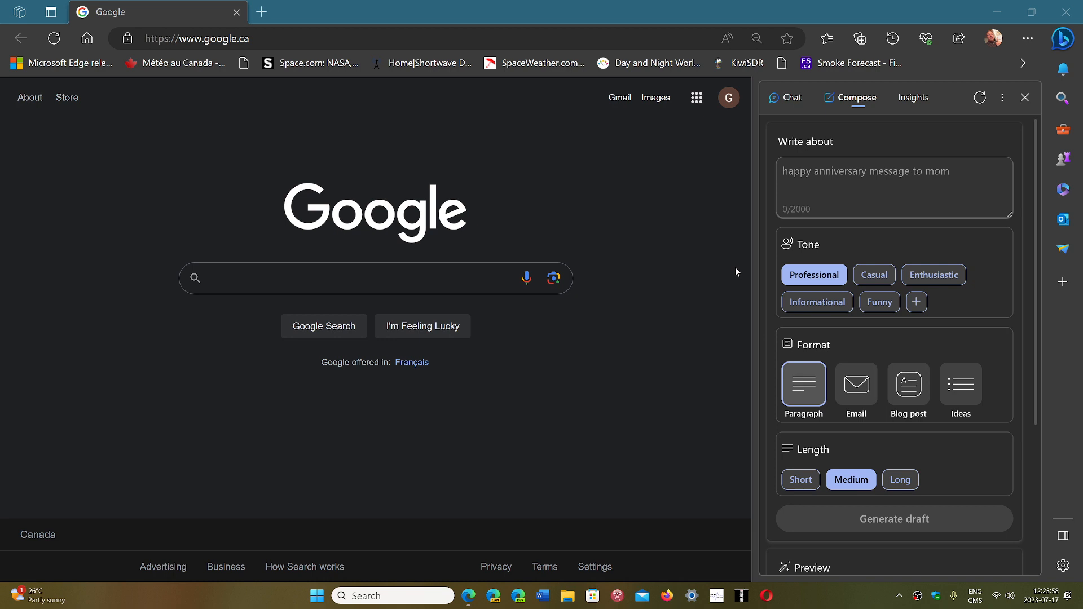
mouse_move(850, 580)
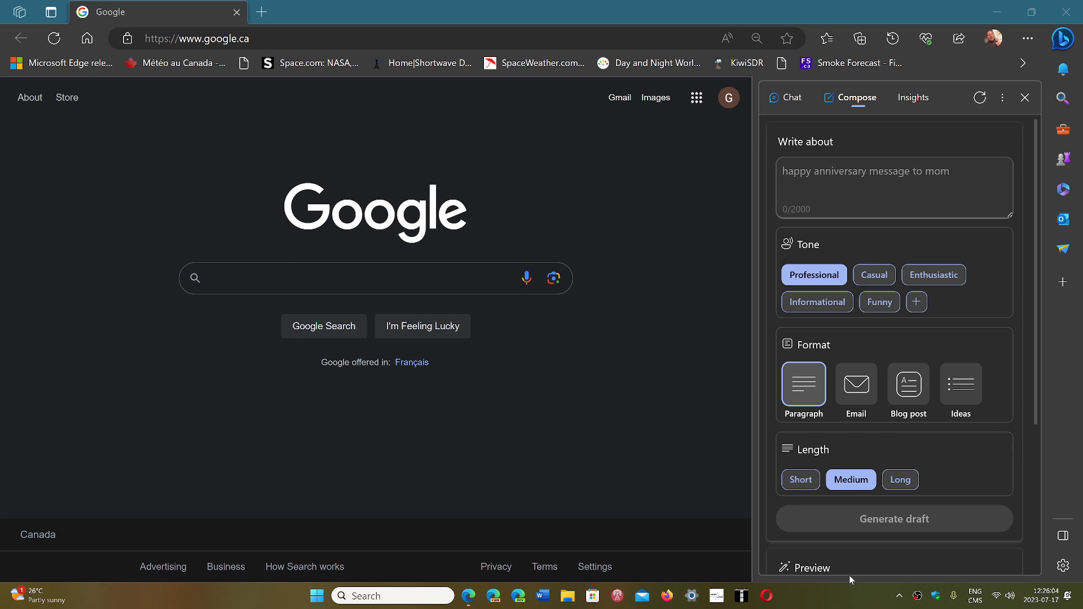